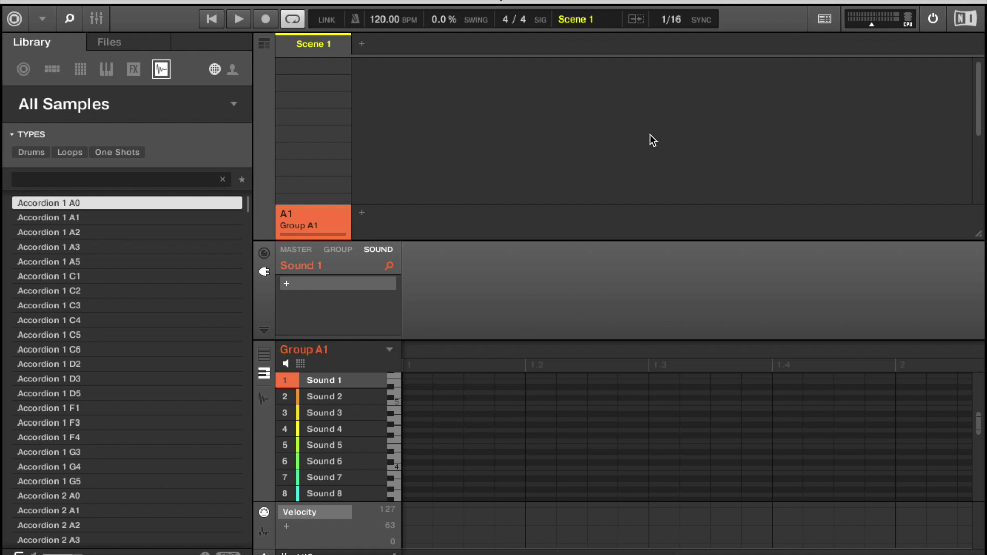
pyautogui.moveTo(499, 179)
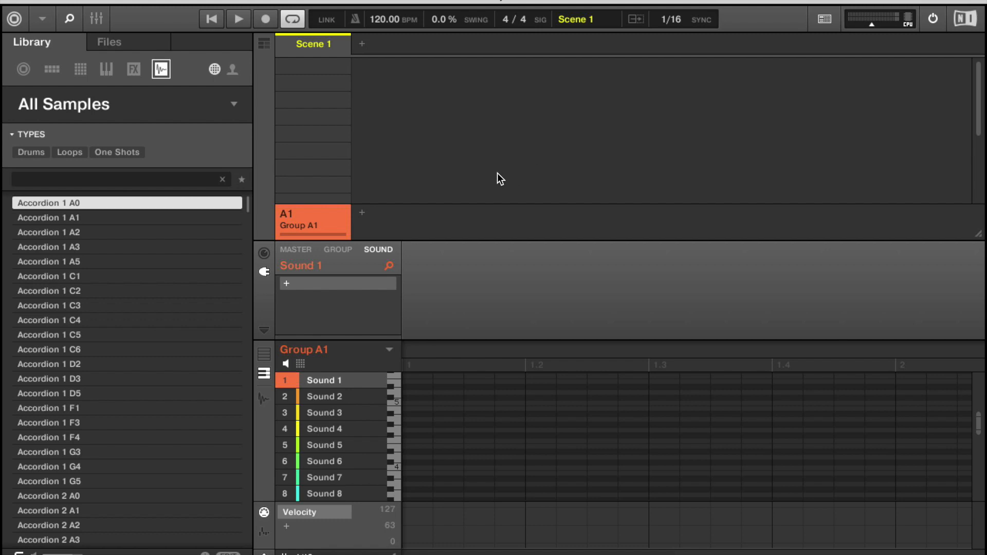
pyautogui.moveTo(323, 103)
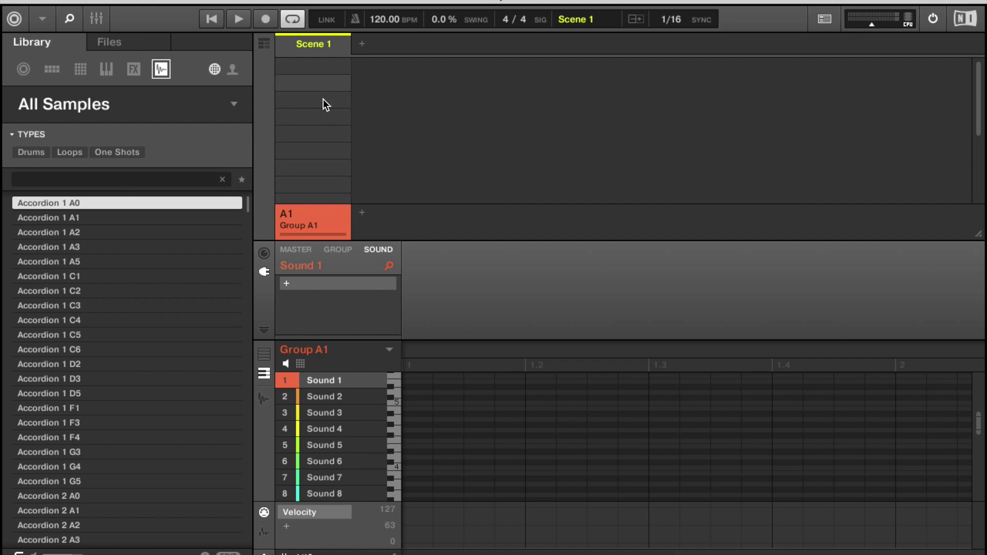
pyautogui.moveTo(319, 76)
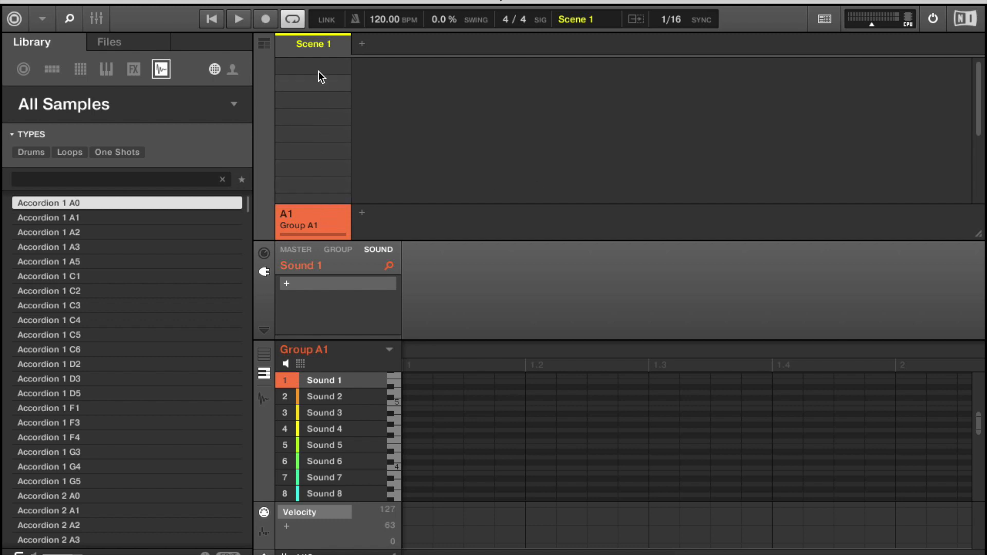
pyautogui.moveTo(319, 247)
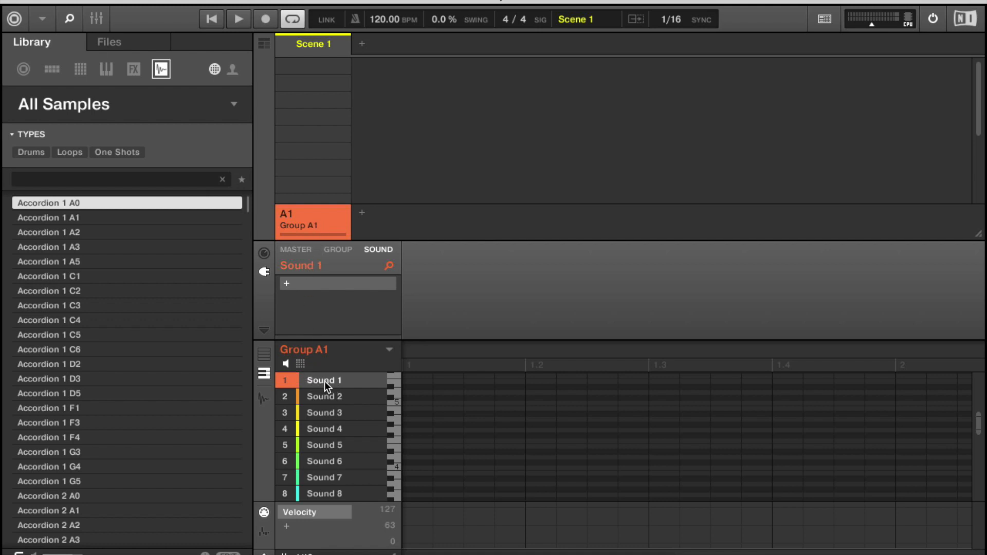
pyautogui.moveTo(365, 384)
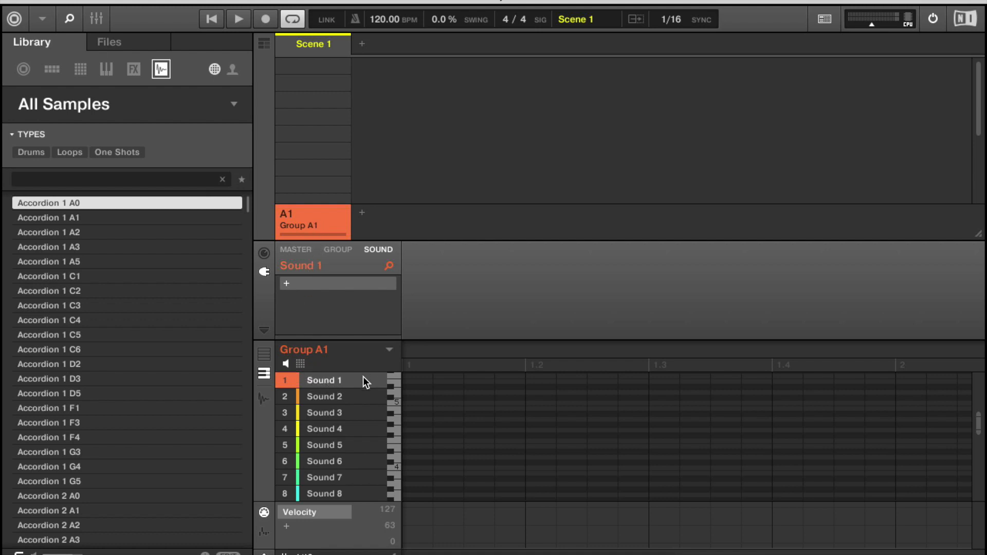
pyautogui.moveTo(346, 382)
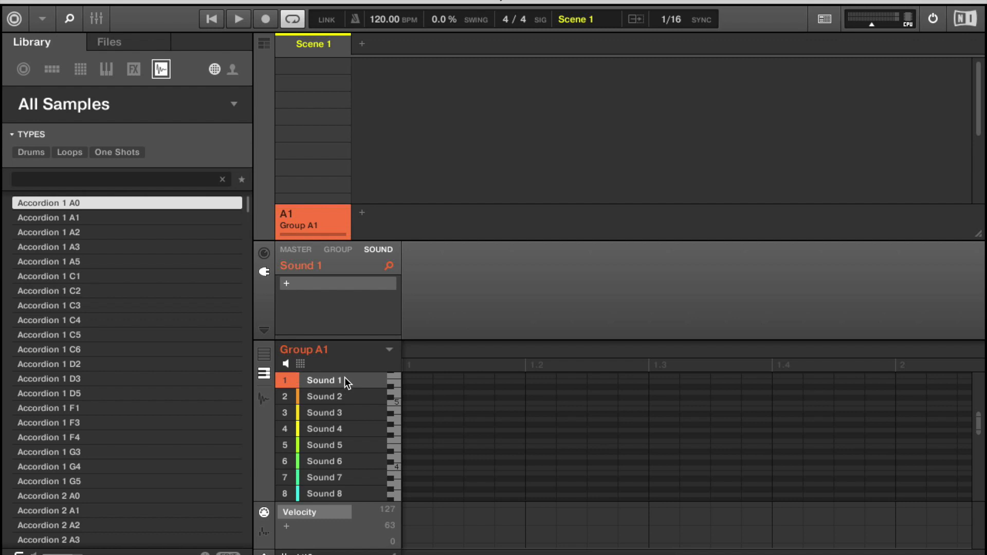
pyautogui.moveTo(364, 287)
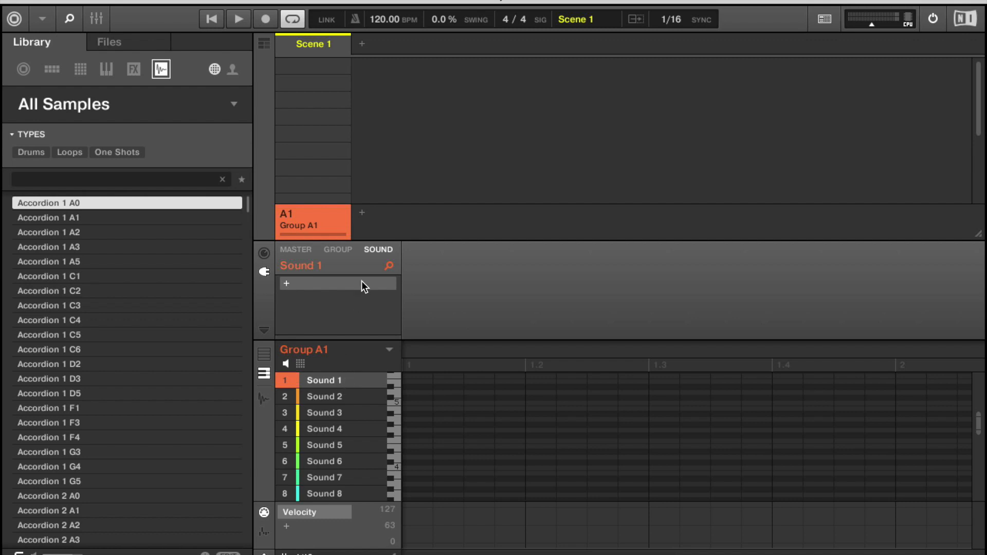
pyautogui.moveTo(376, 254)
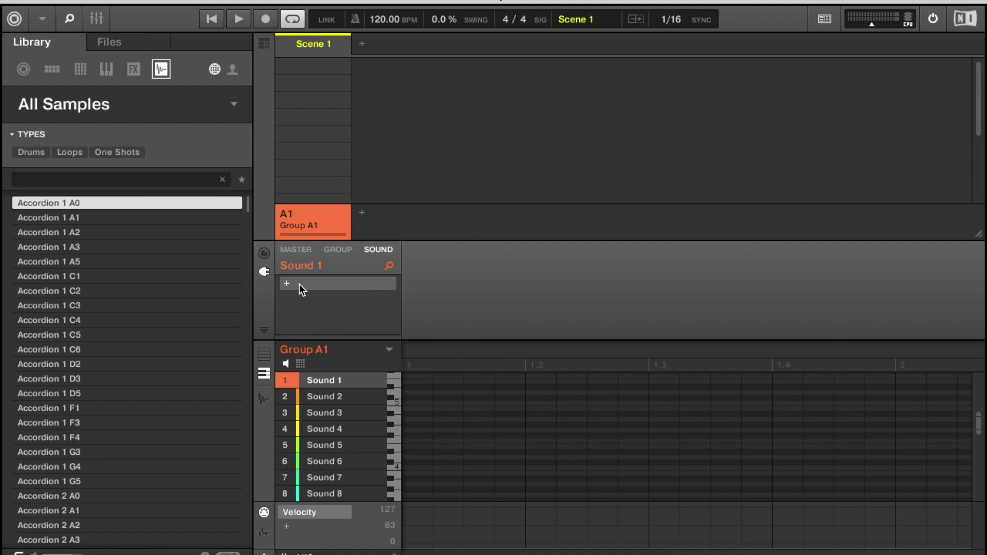
# Load Output's Arcade VST instrument into the plug-in slot of Sound 1.
pyautogui.click(286, 283)
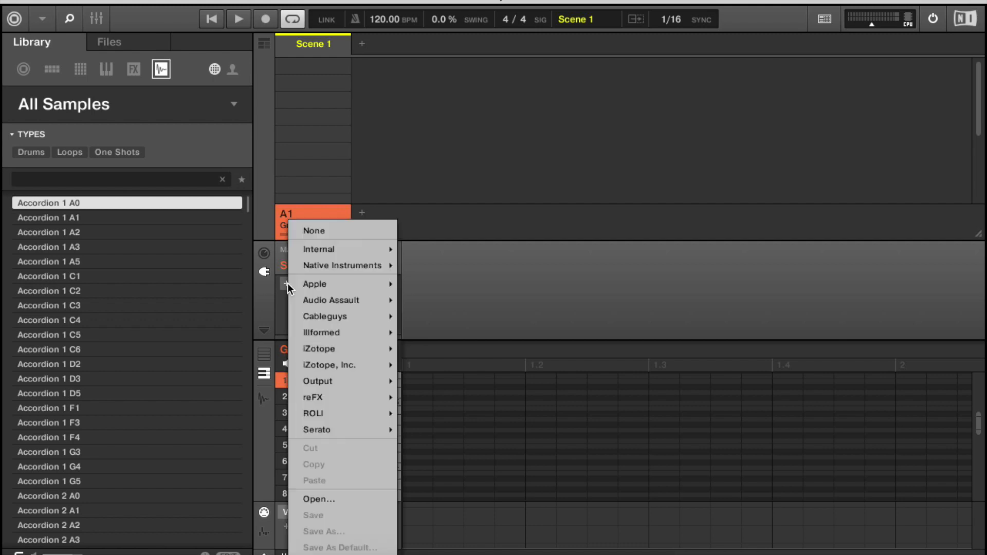
pyautogui.moveTo(322, 332)
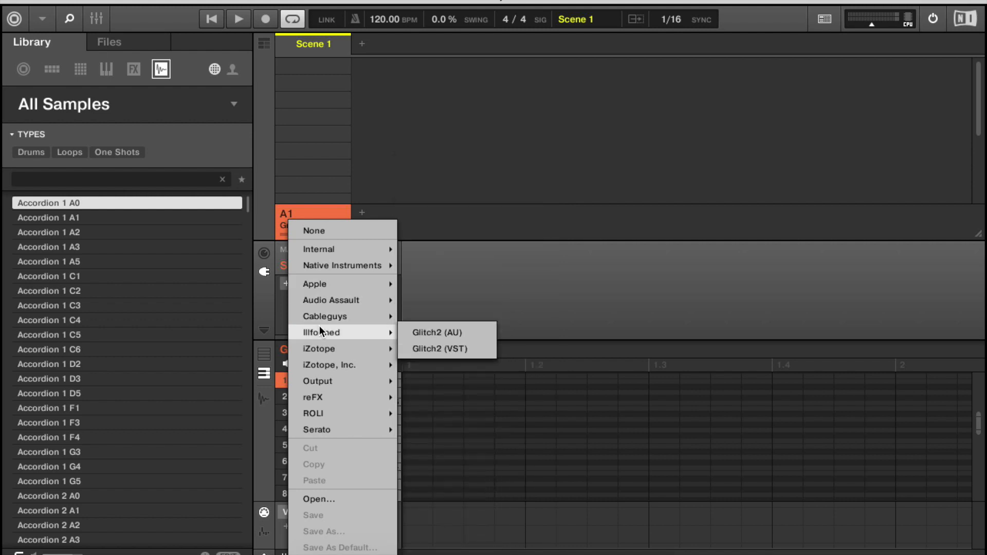
pyautogui.moveTo(322, 366)
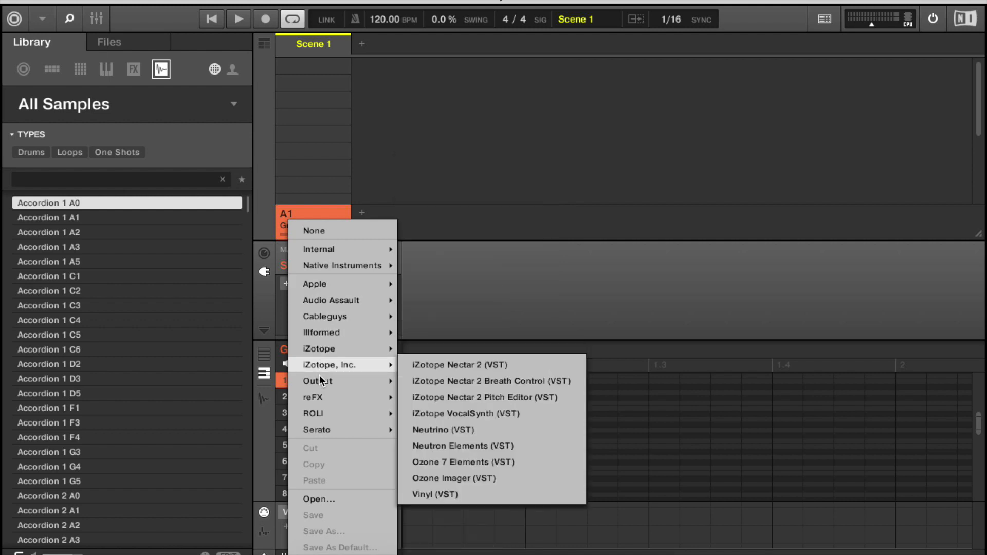
pyautogui.moveTo(319, 381)
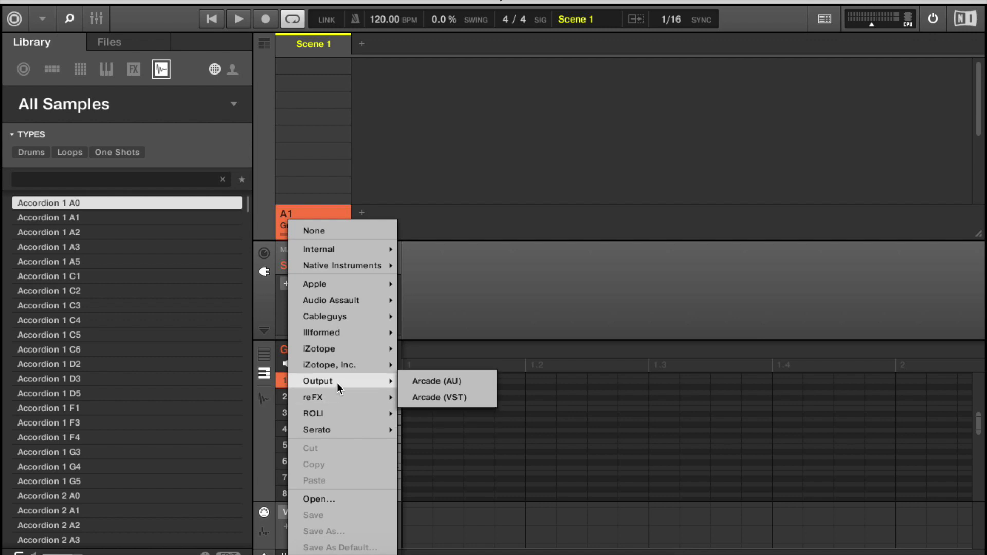
pyautogui.moveTo(426, 395)
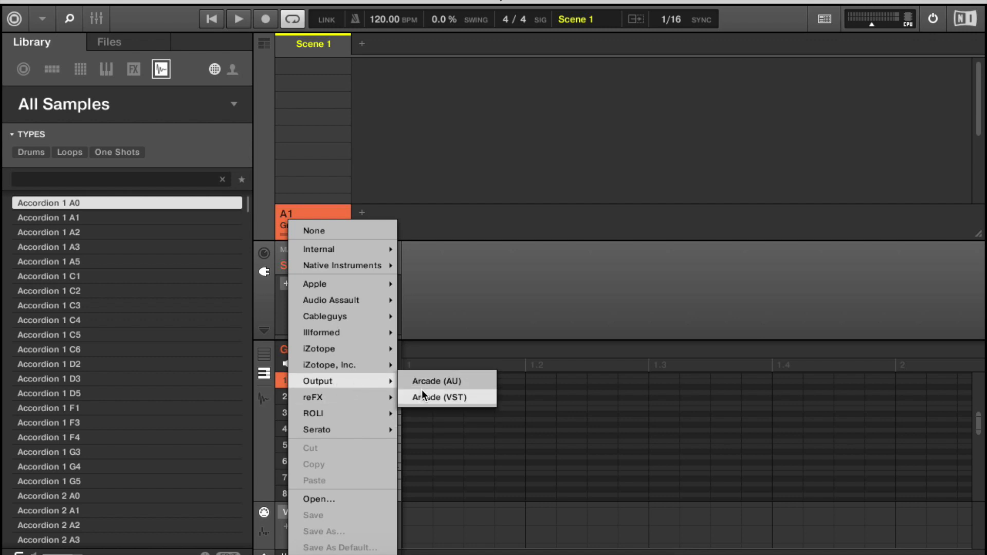
pyautogui.click(437, 397)
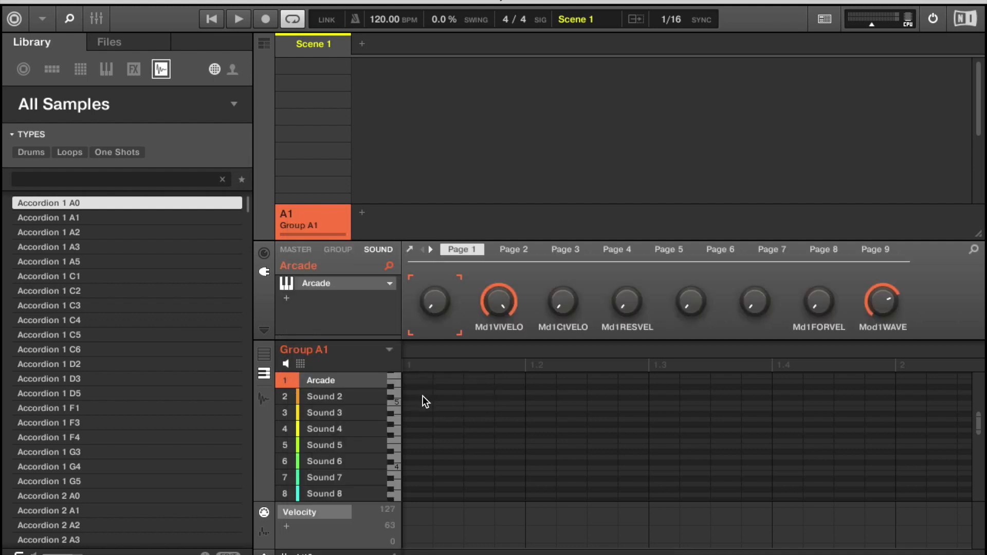
pyautogui.moveTo(412, 251)
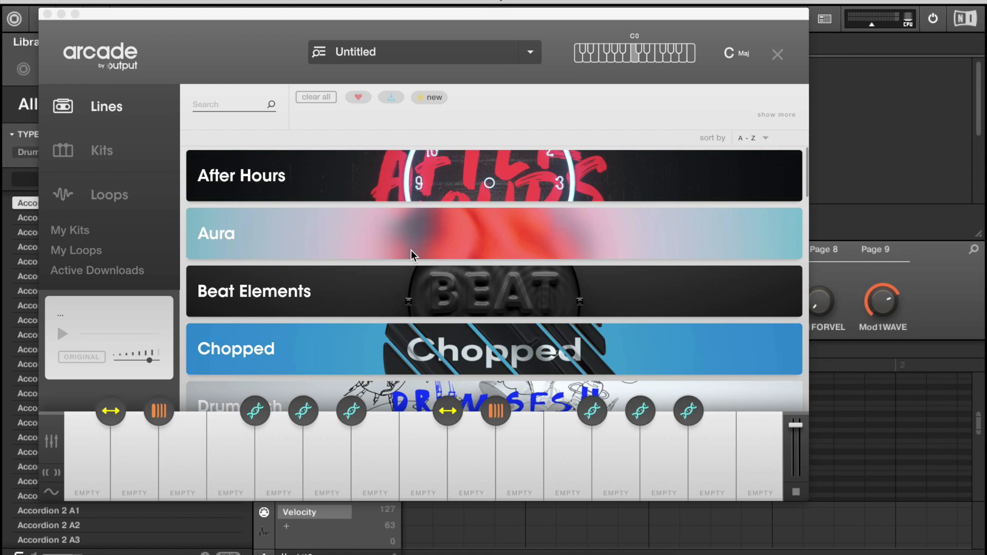
# Scroll through Arcade's Lines browser to the Hooked line and its 68 kits.
pyautogui.scroll(-3)
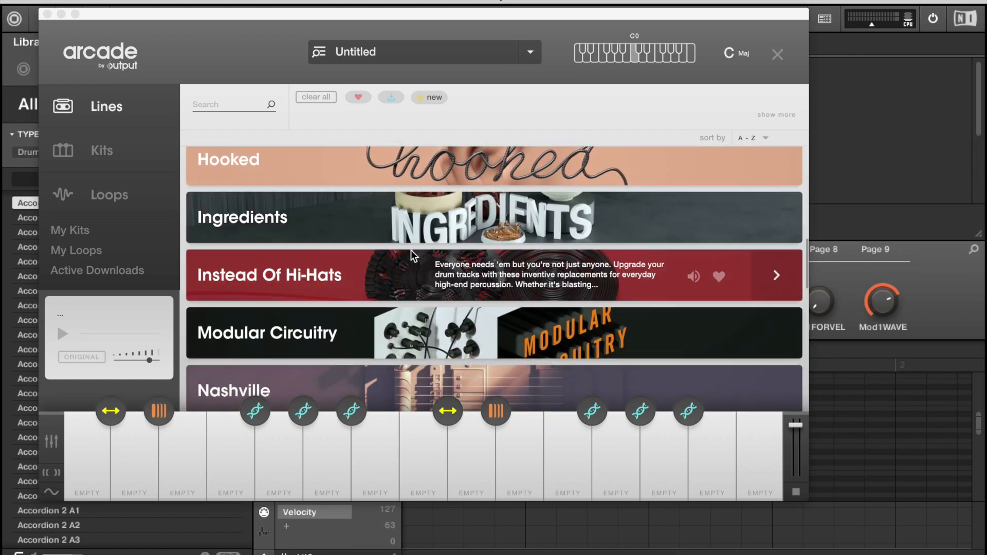
pyautogui.scroll(-3)
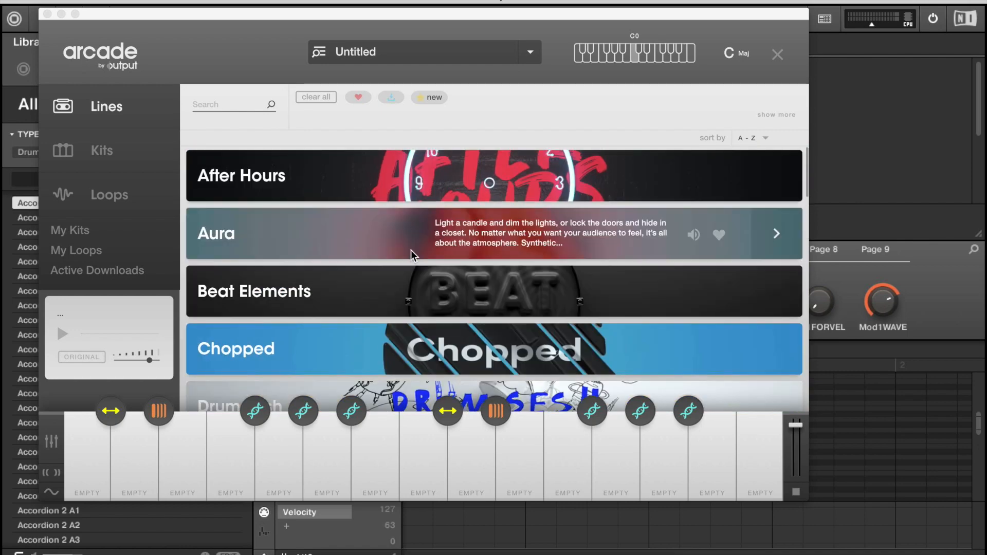
pyautogui.scroll(-3)
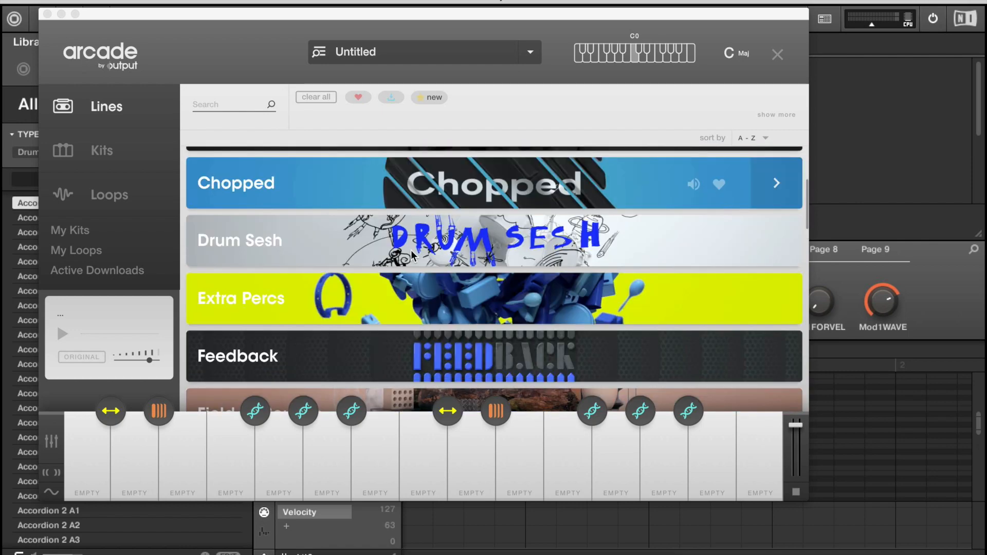
pyautogui.scroll(-3)
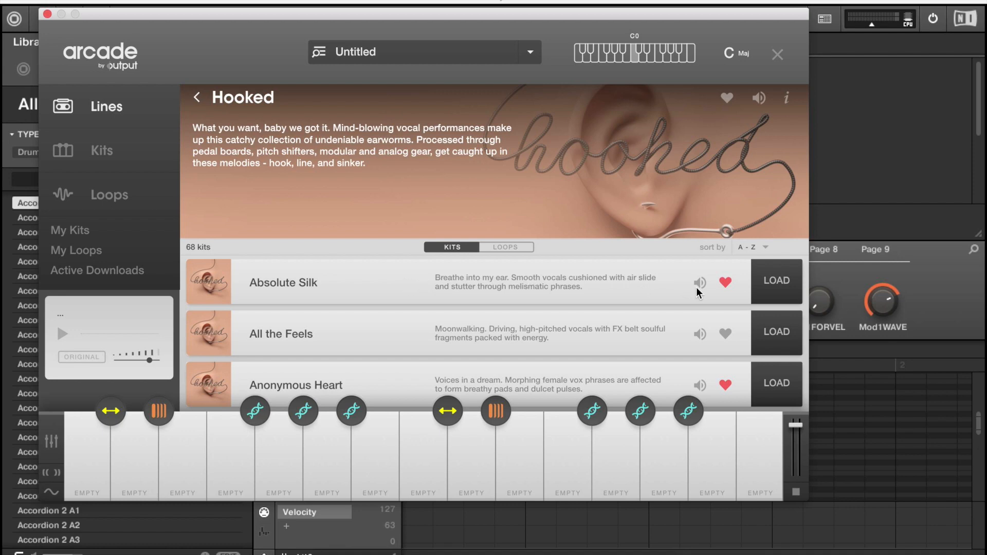
# Audition Absolute Silk, Beat of My Heart and Broken Bebop, then list Hooked's loops.
pyautogui.click(699, 282)
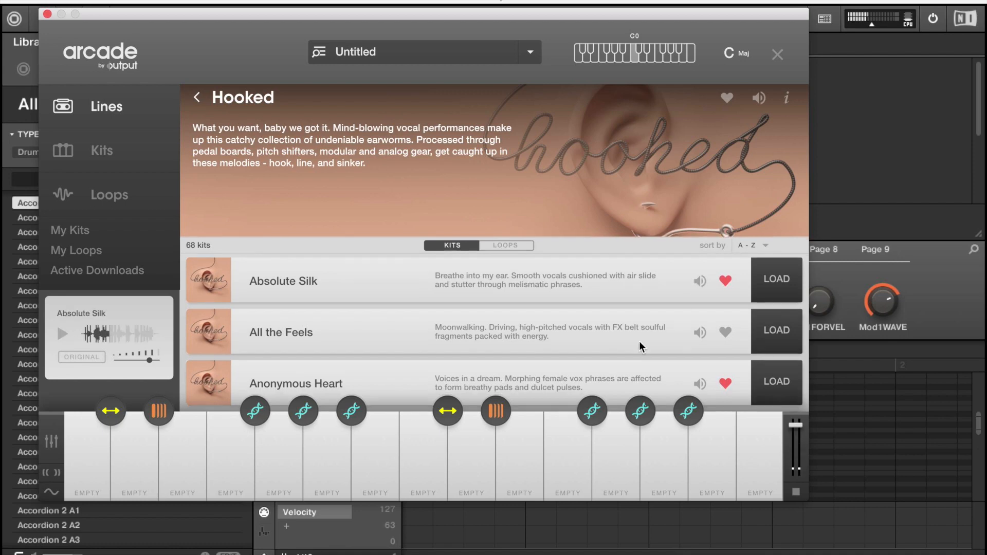
pyautogui.scroll(-3)
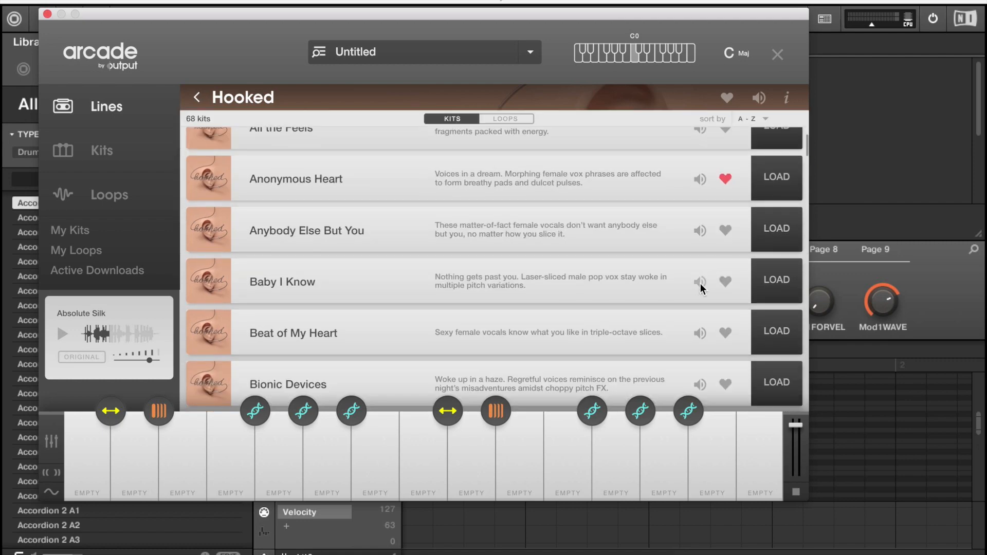
pyautogui.click(701, 281)
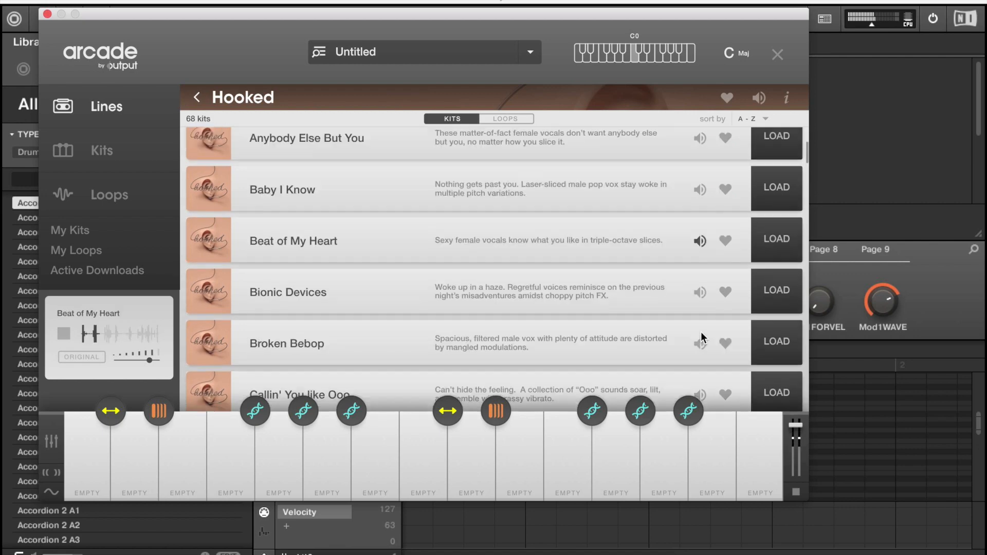
pyautogui.click(700, 341)
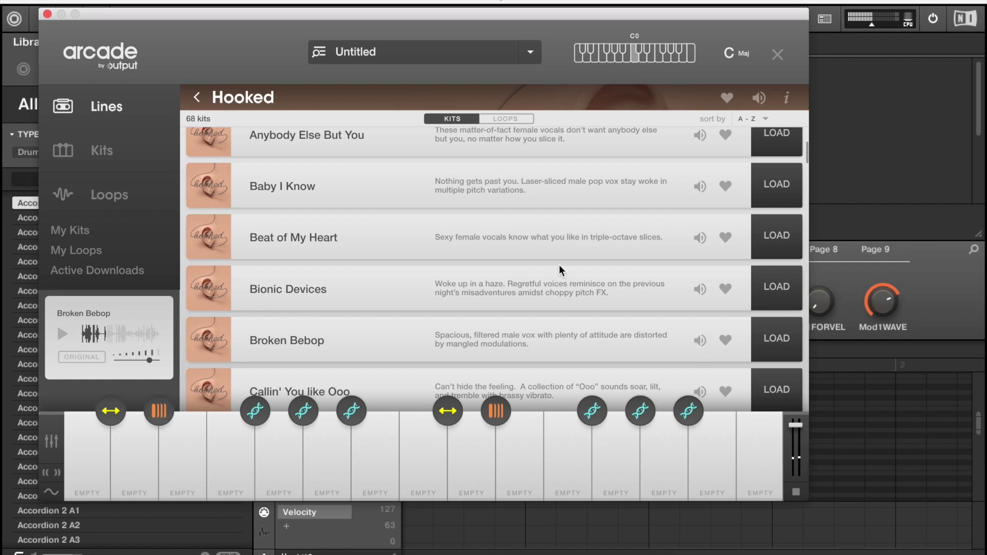
pyautogui.click(506, 118)
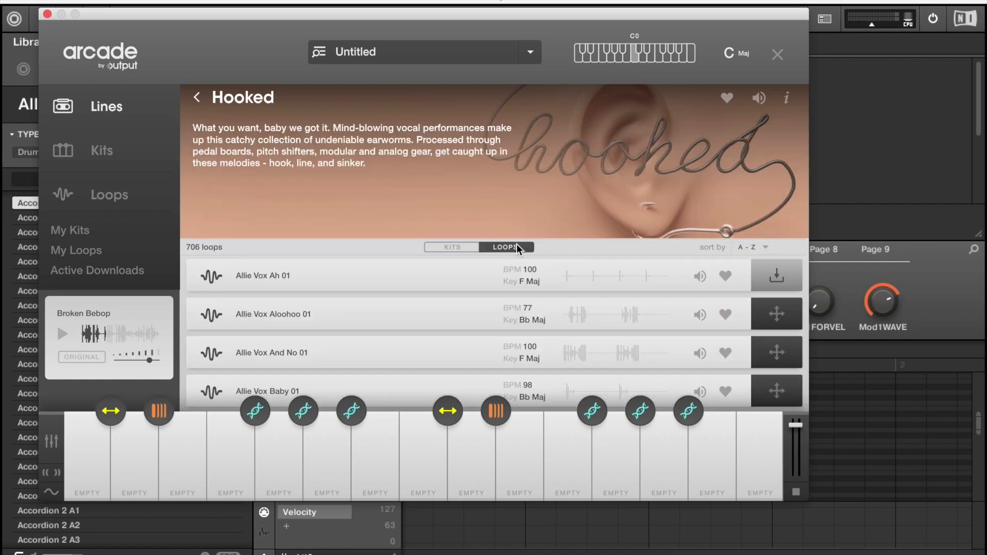
pyautogui.moveTo(700, 284)
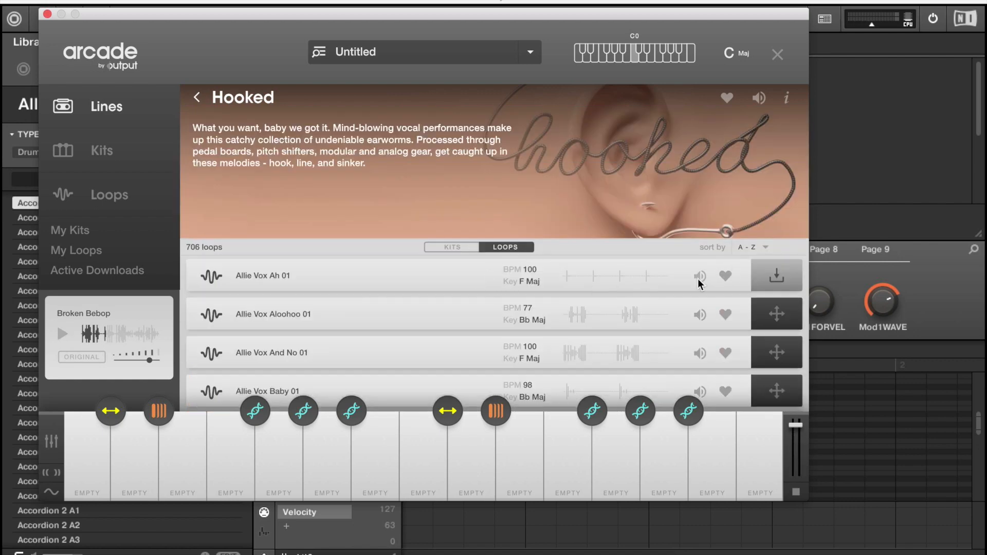
# Preview Allie Vox Ah 01 and Aloohoo 01, favouriting Aloohoo 01.
pyautogui.click(700, 276)
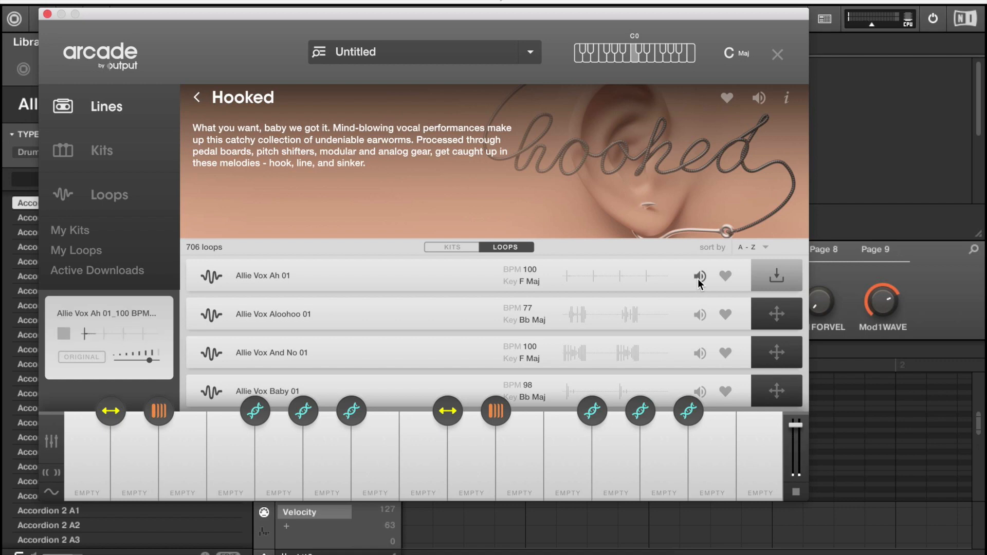
pyautogui.moveTo(703, 317)
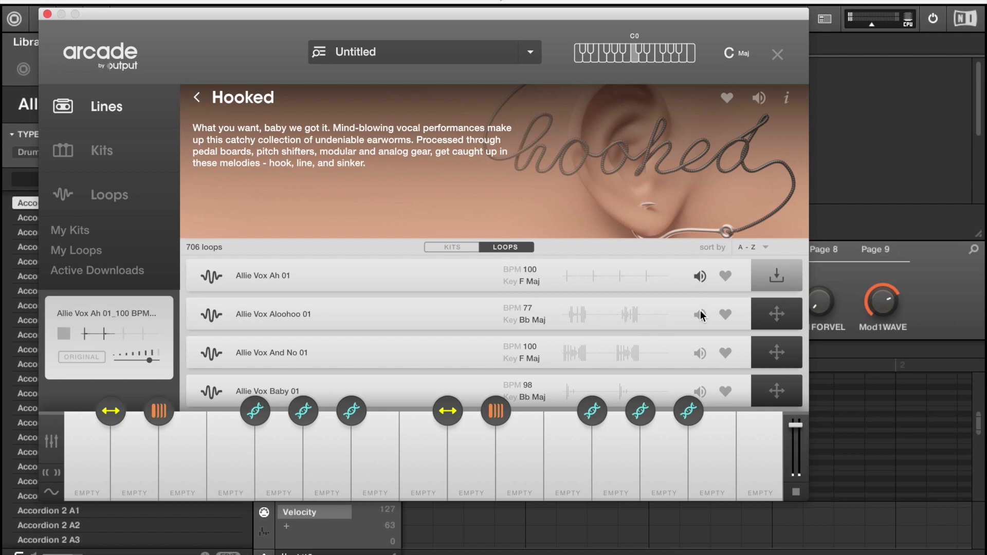
pyautogui.moveTo(702, 321)
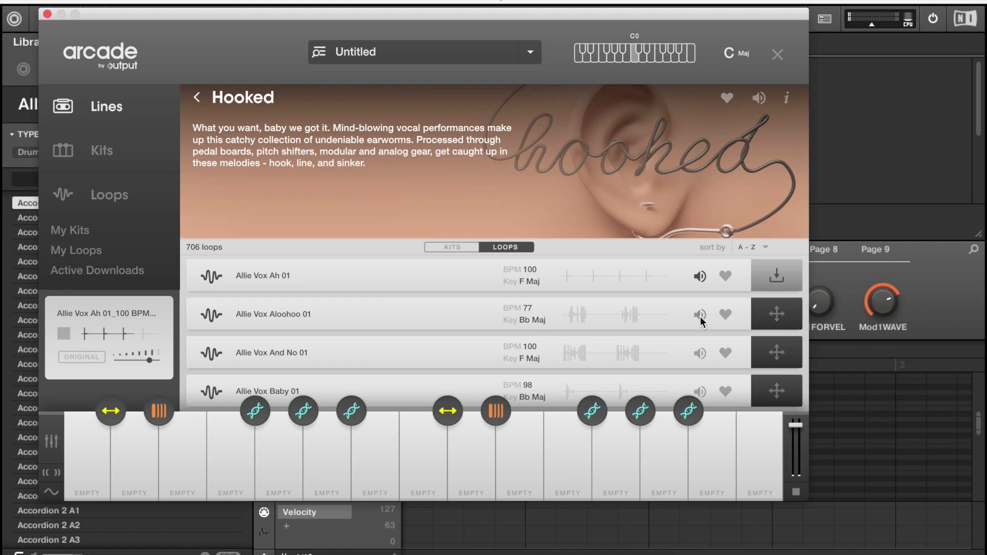
pyautogui.click(700, 314)
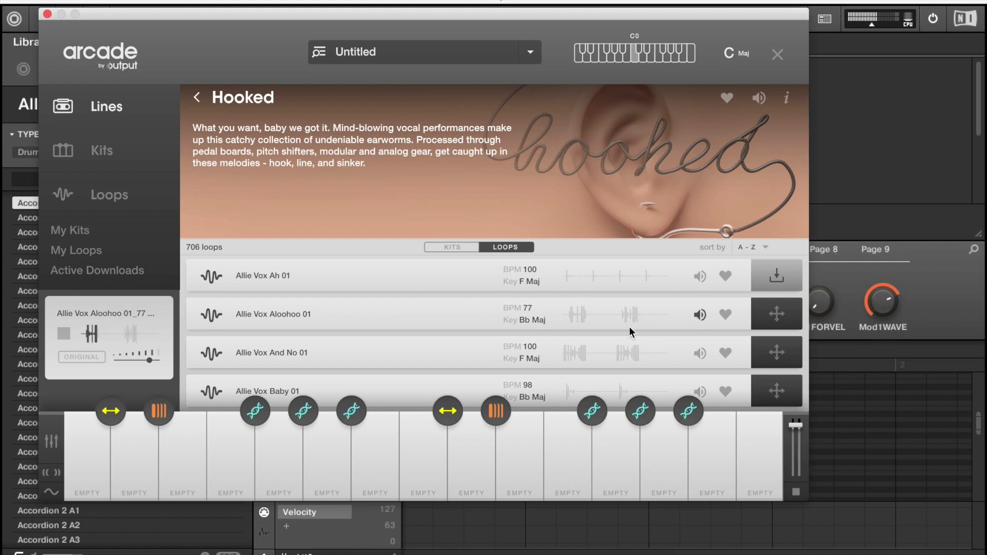
pyautogui.click(725, 314)
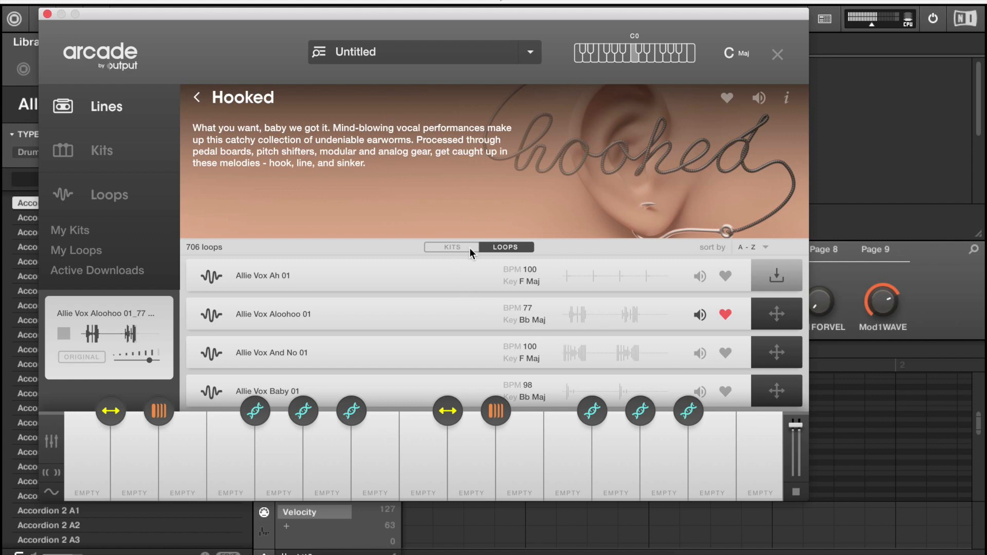
# Load the All the Feels kit from the Hooked line's kits list.
pyautogui.click(452, 248)
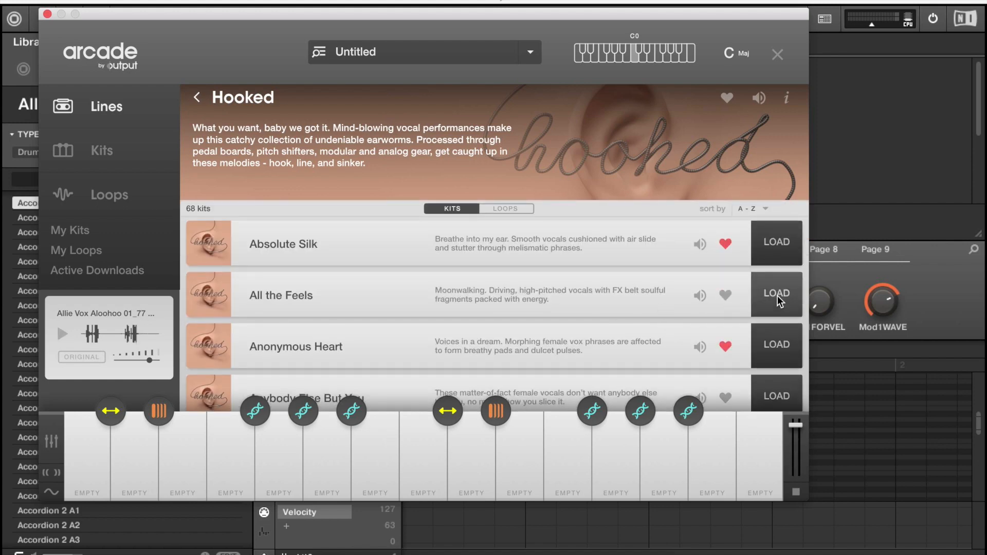
pyautogui.click(777, 293)
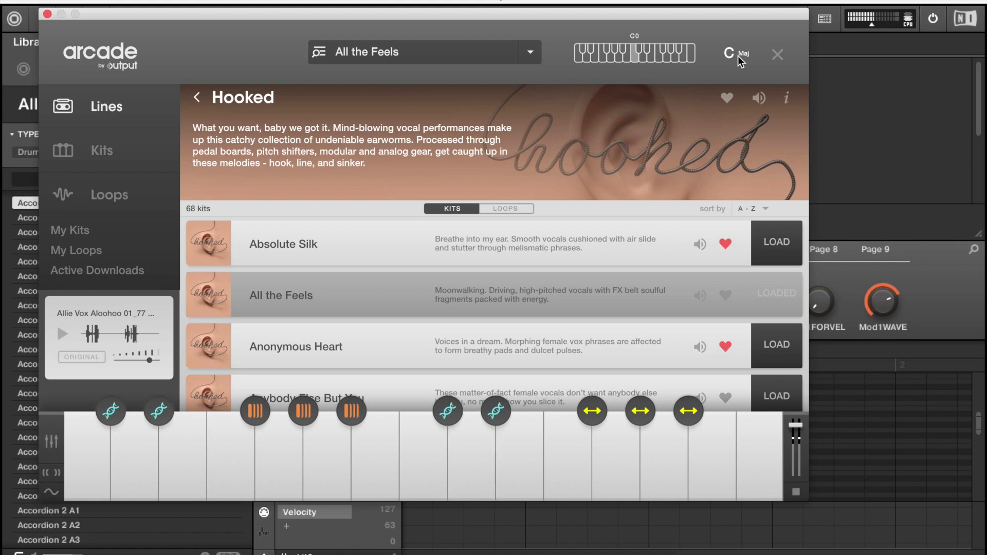
# Change Arcade's session key from C major to F minor.
pyautogui.click(741, 53)
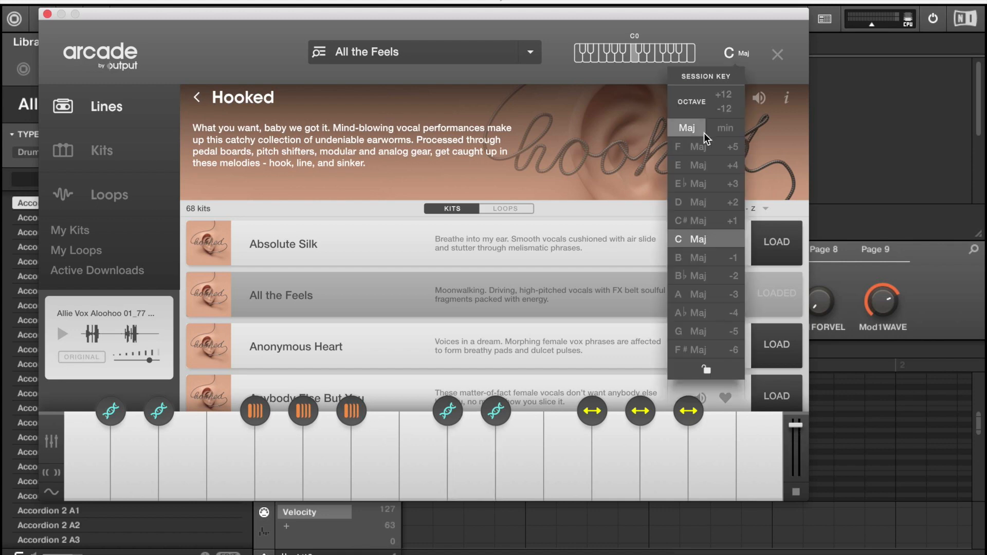
pyautogui.moveTo(687, 213)
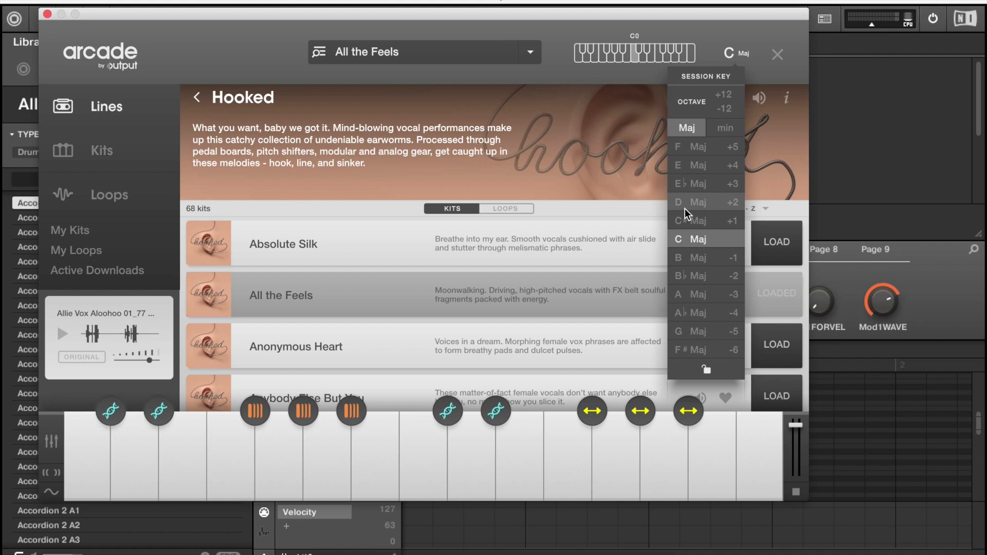
pyautogui.moveTo(728, 200)
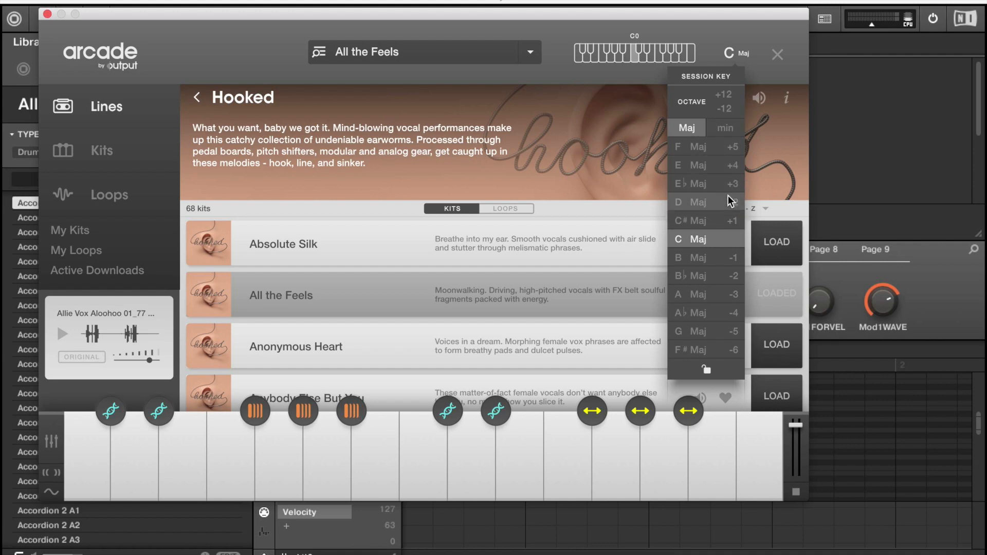
pyautogui.moveTo(726, 294)
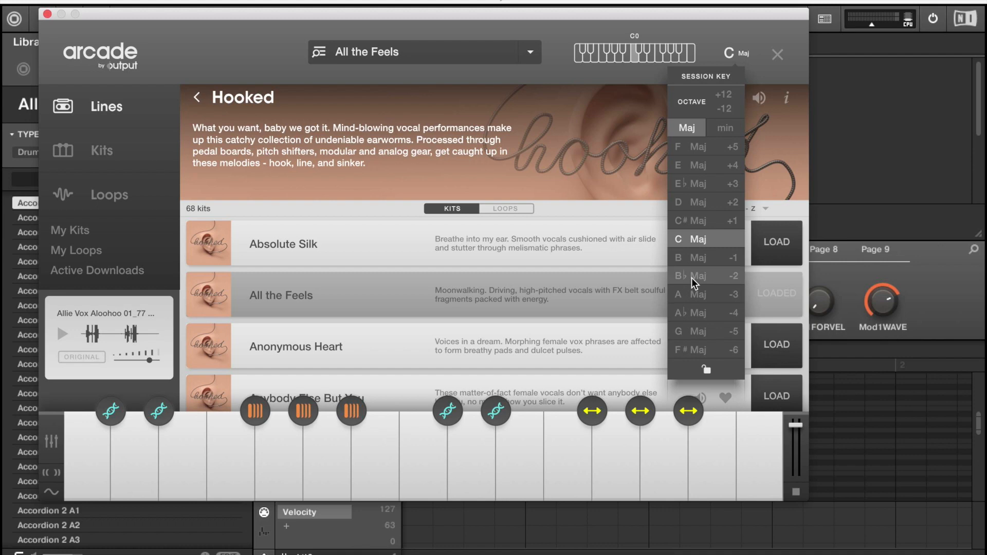
pyautogui.moveTo(690, 358)
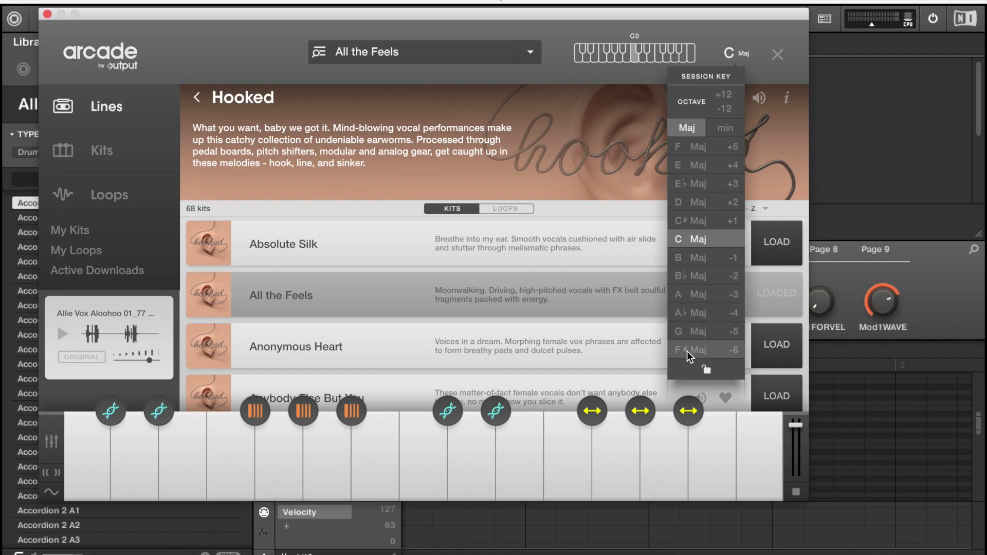
pyautogui.click(724, 128)
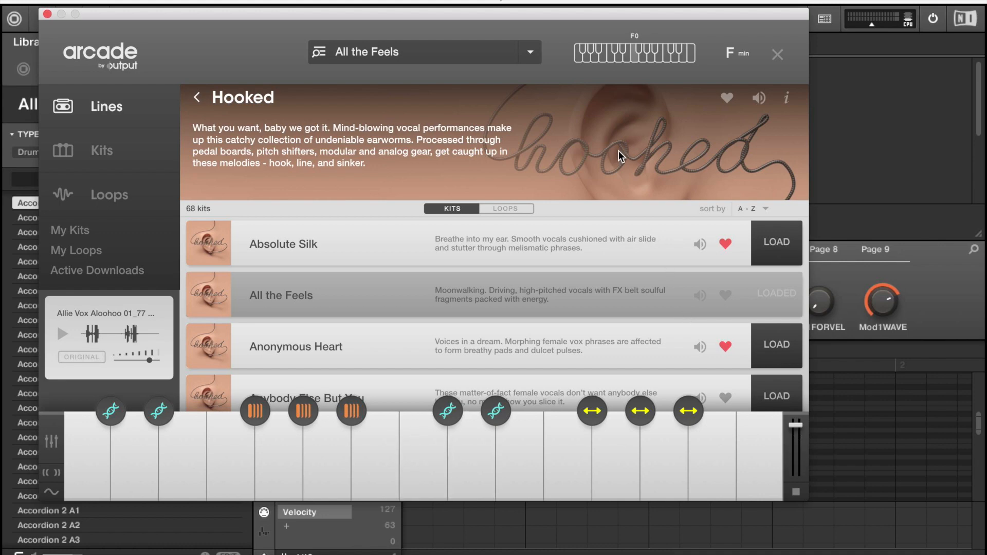
pyautogui.moveTo(541, 59)
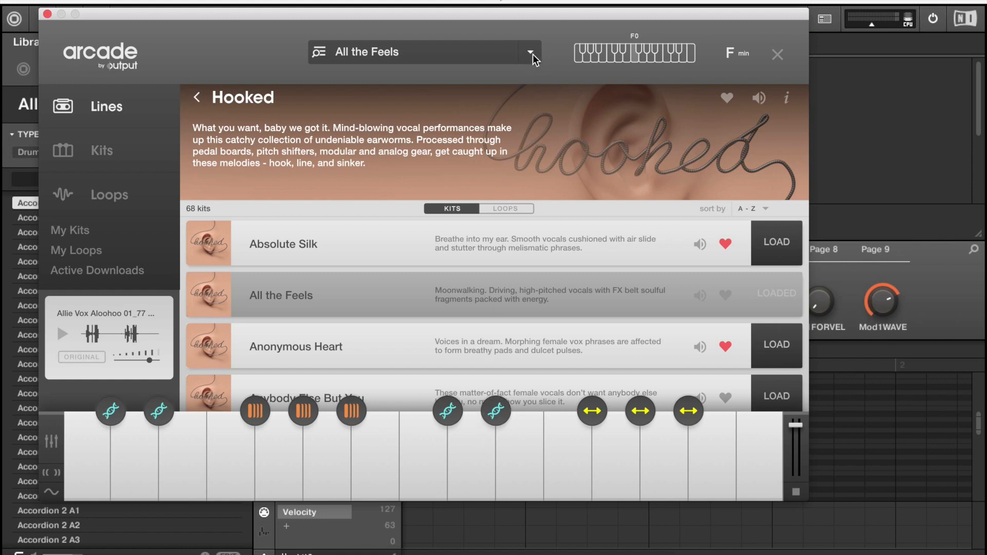
# Save the kit as user kit 'All the Feels meek edit'.
pyautogui.click(533, 50)
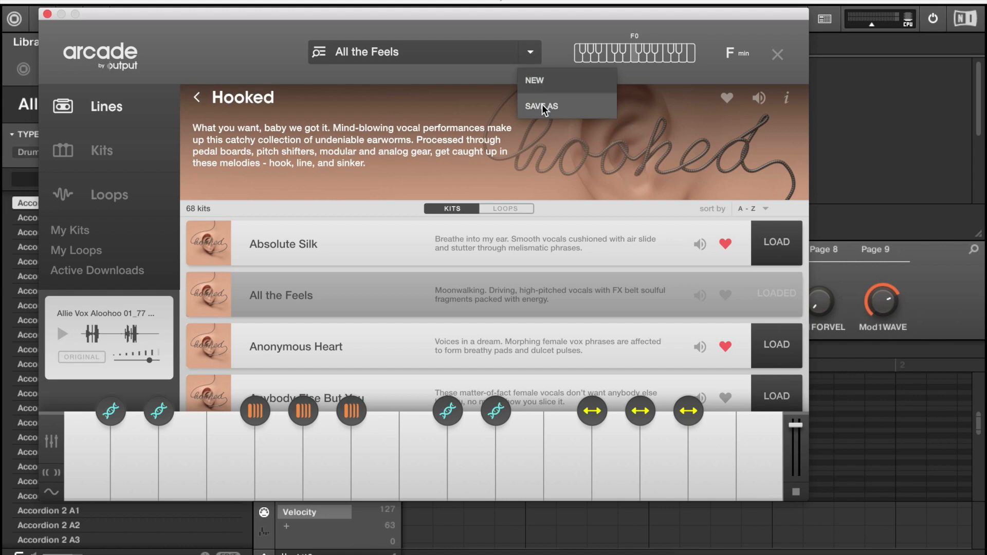
pyautogui.click(541, 106)
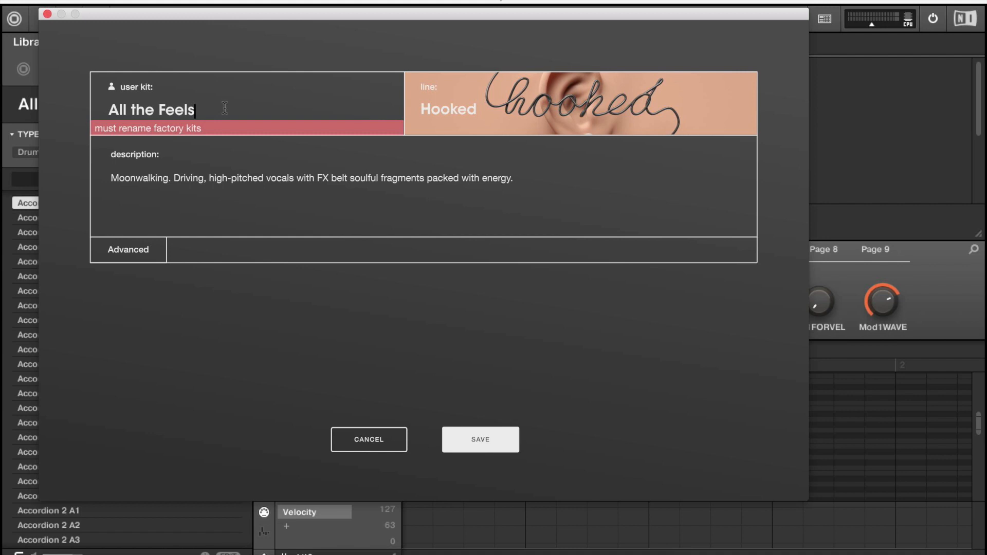
pyautogui.write('mee')
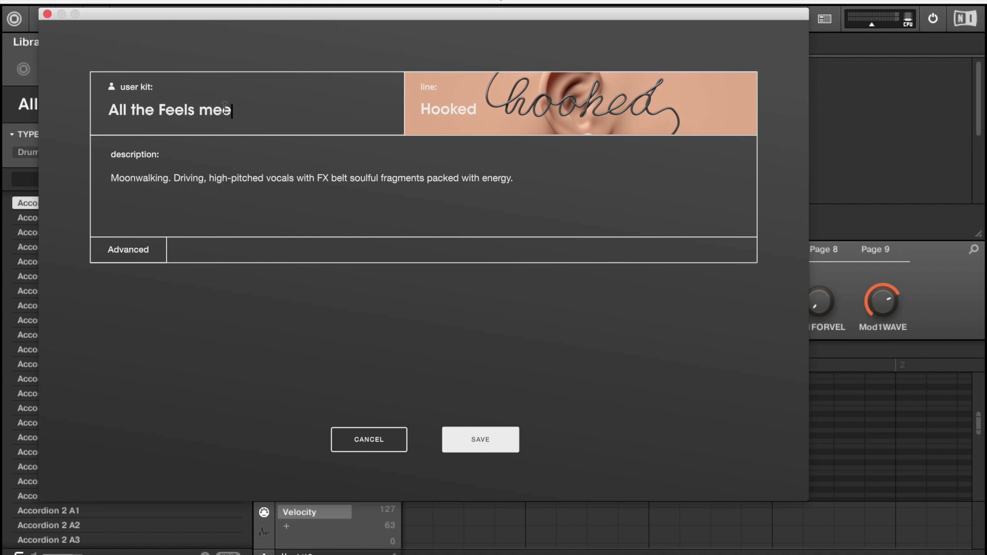
pyautogui.write('k edit')
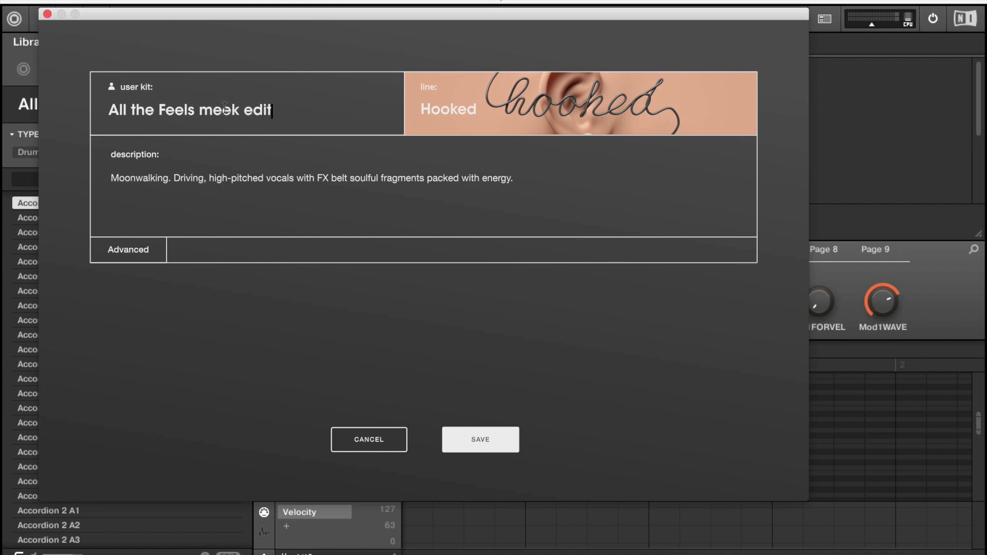
pyautogui.click(480, 439)
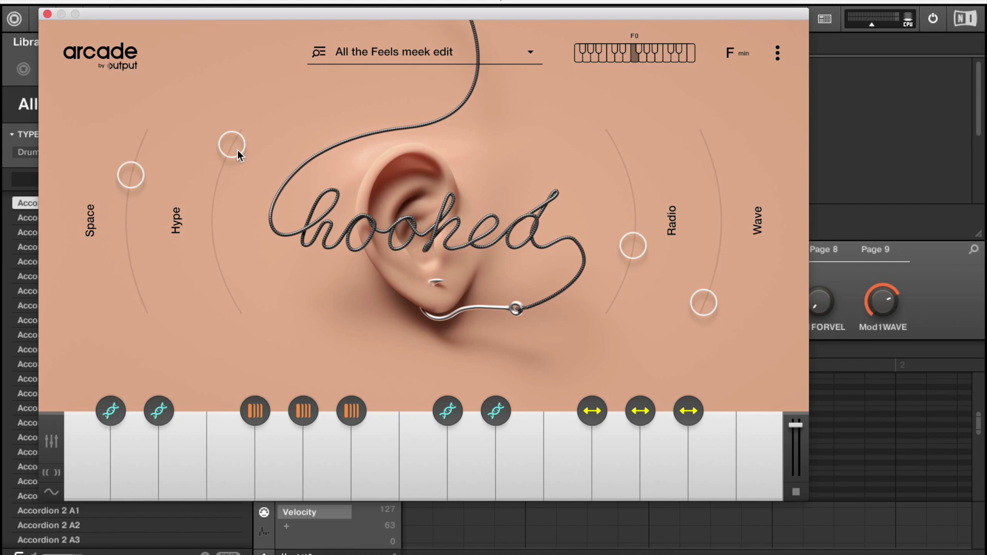
pyautogui.moveTo(223, 172)
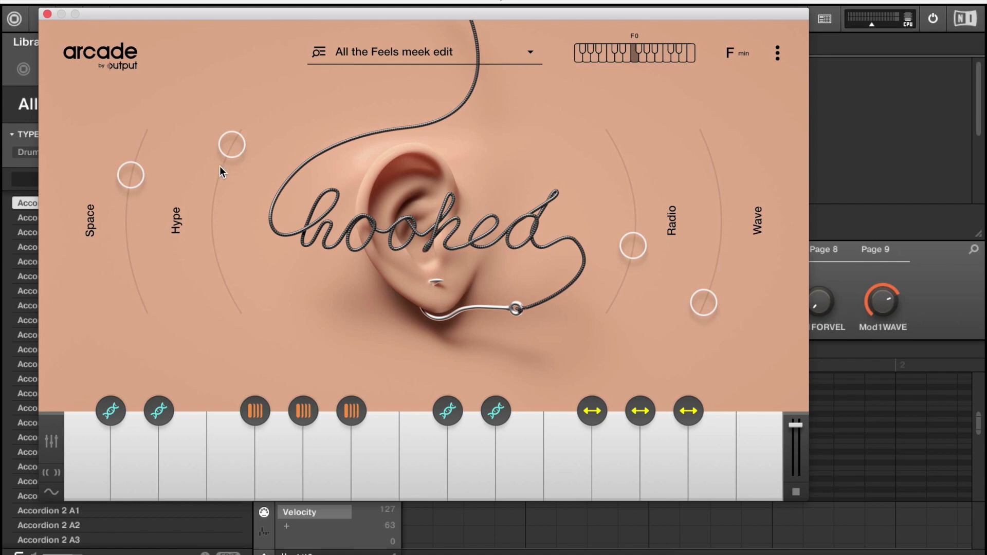
pyautogui.moveTo(154, 63)
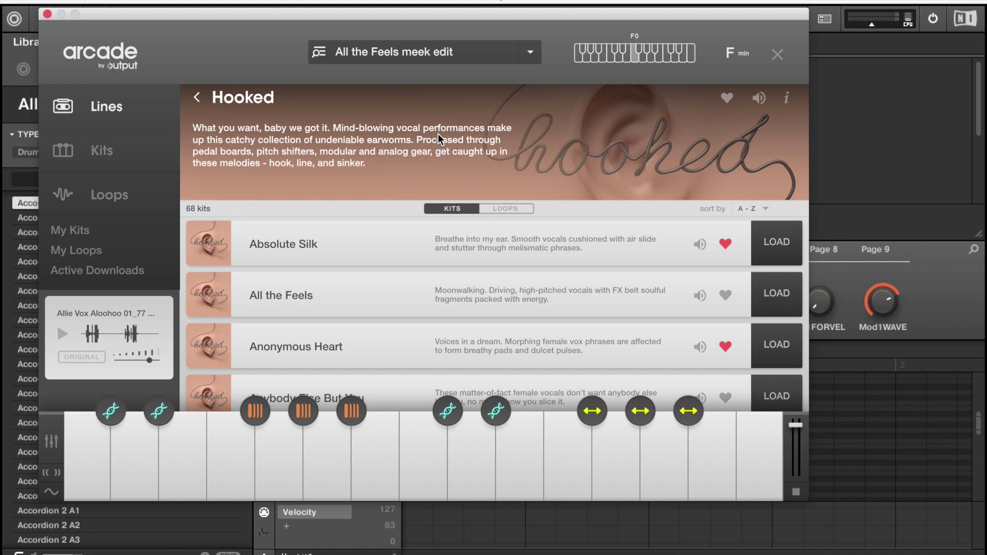
# Scroll the Hooked kits, then close the Arcade plugin window.
pyautogui.scroll(-3)
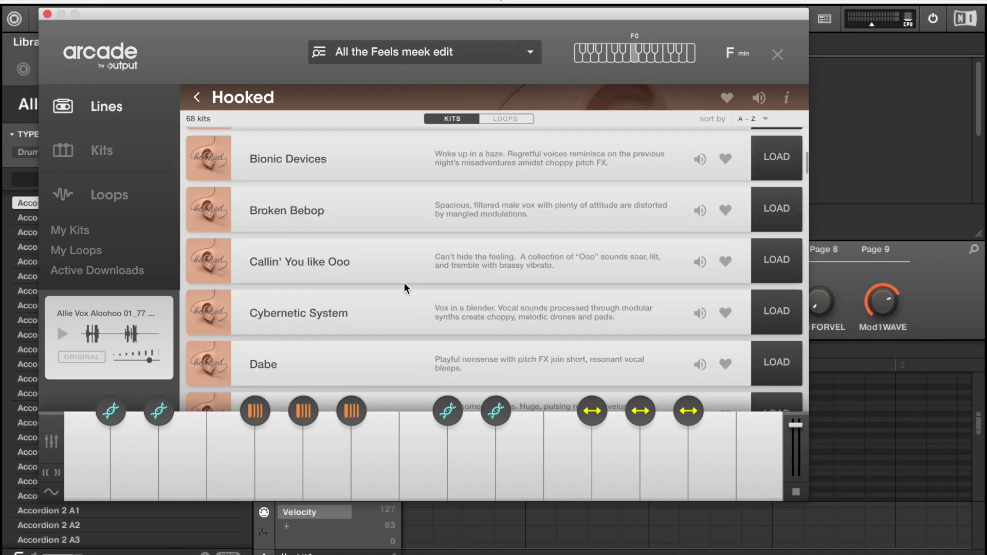
pyautogui.moveTo(123, 5)
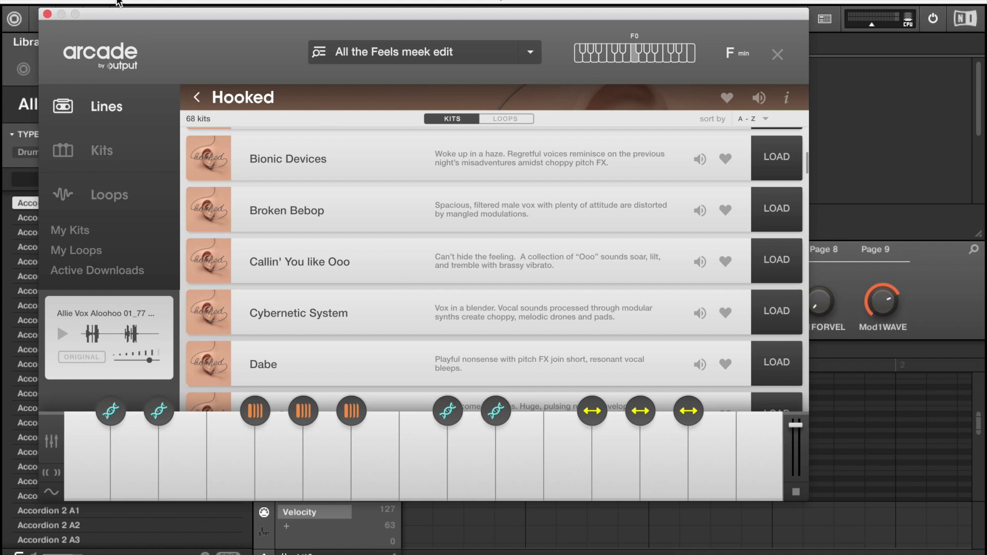
pyautogui.click(777, 54)
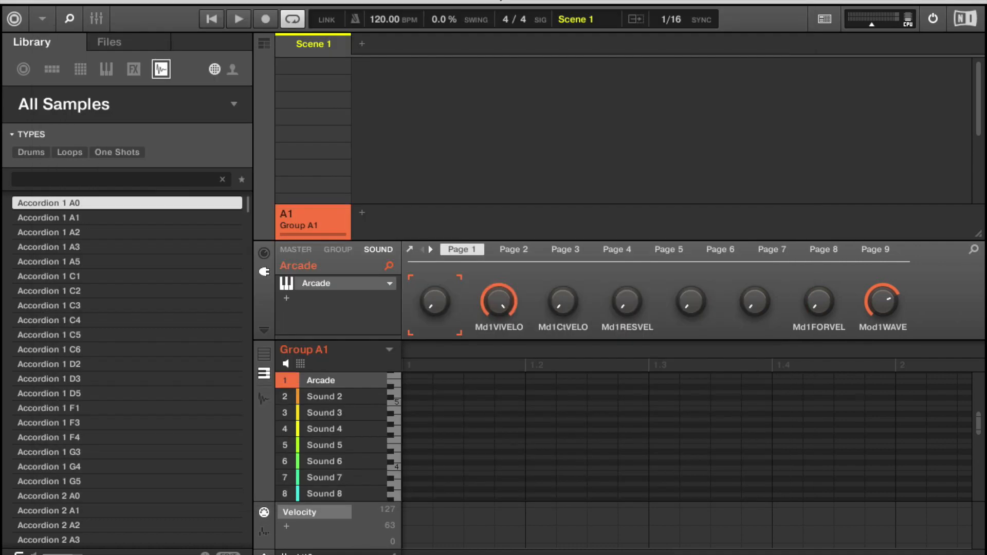